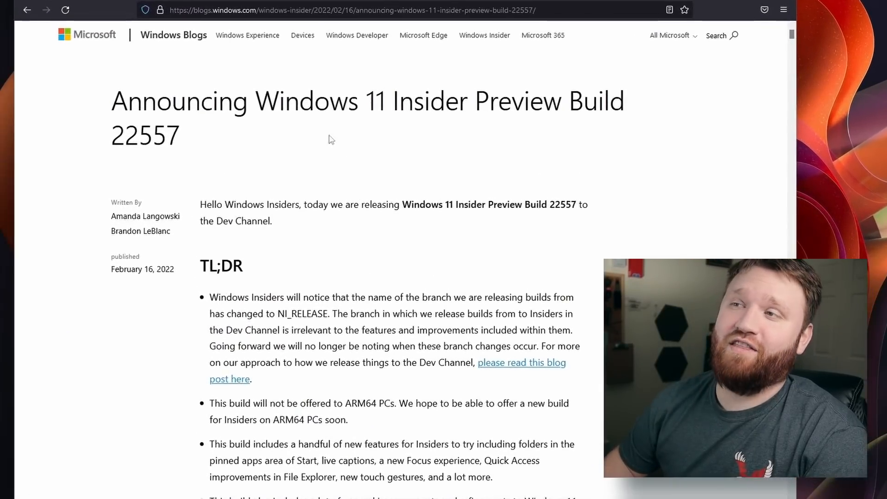
- Move down the Build 22557 post from the Start folders section through Focus and live captions
left_click_drag(279, 101, 583, 101)
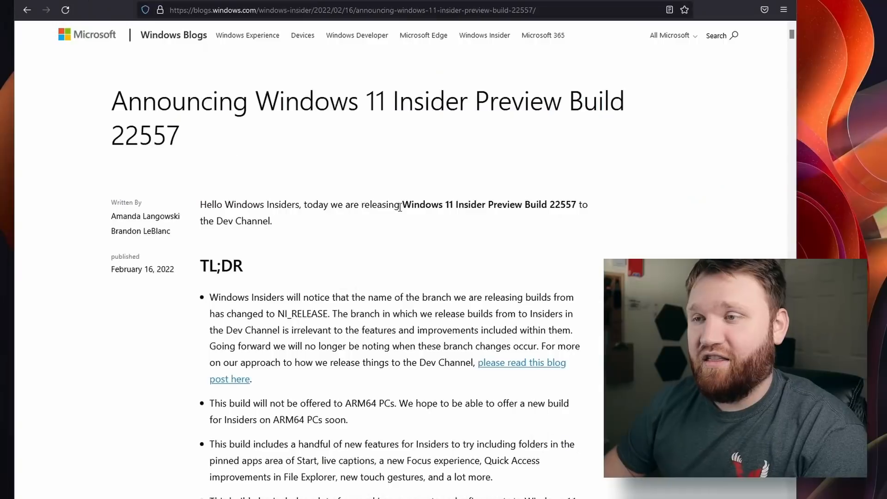
mouse_move(490, 221)
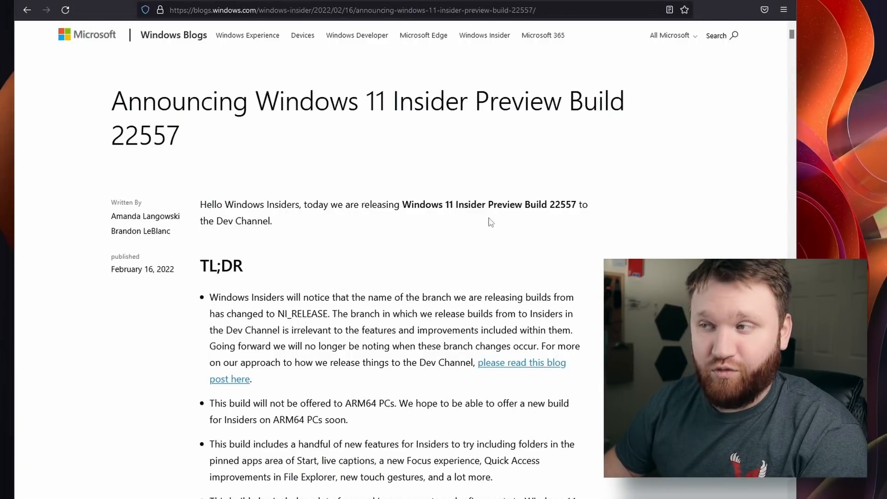
double_click(266, 221)
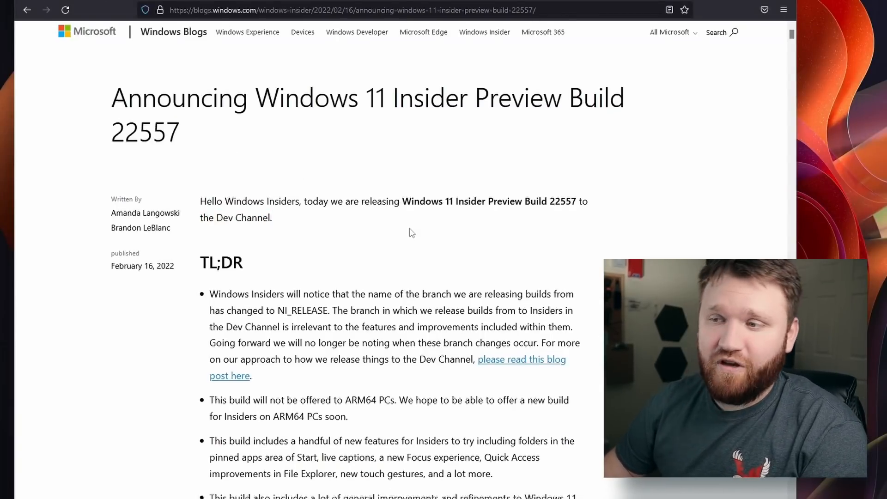
scroll("down", 3)
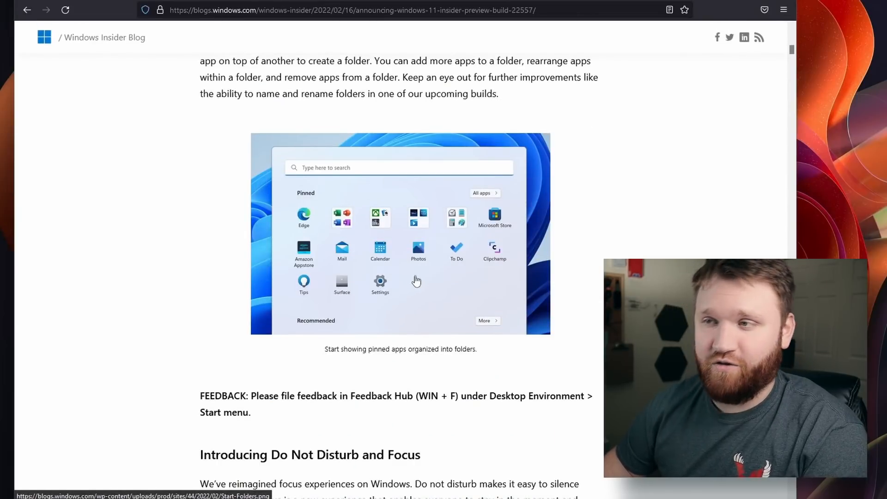
mouse_move(576, 235)
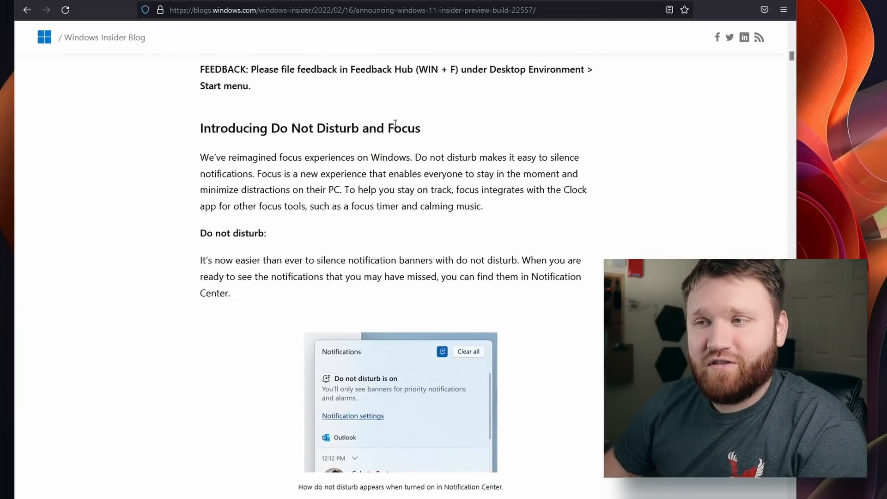
scroll("down", 3)
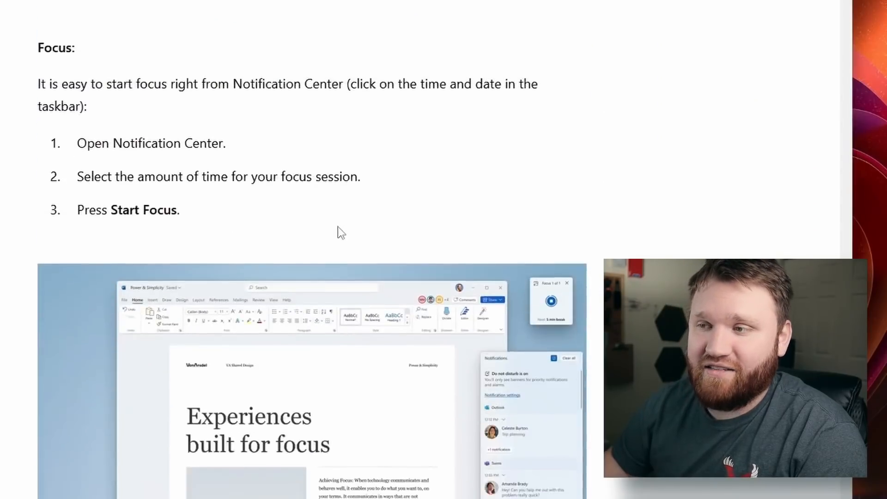
scroll("down", 3)
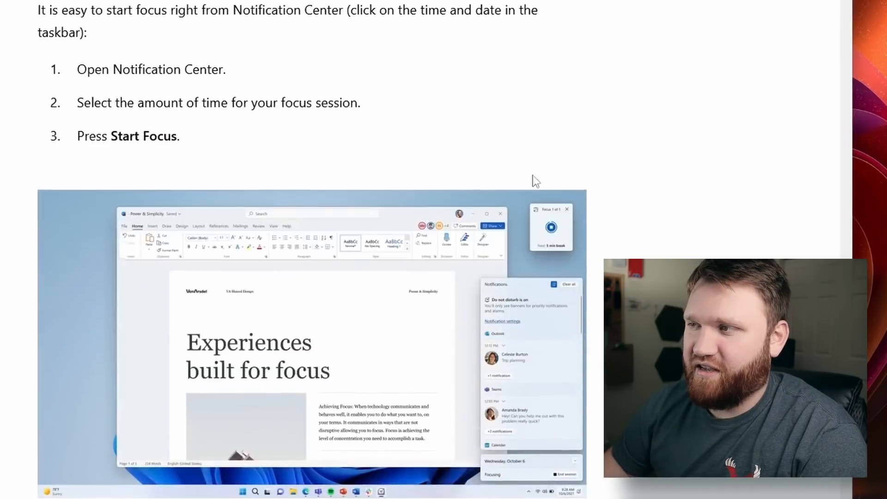
scroll("down", 3)
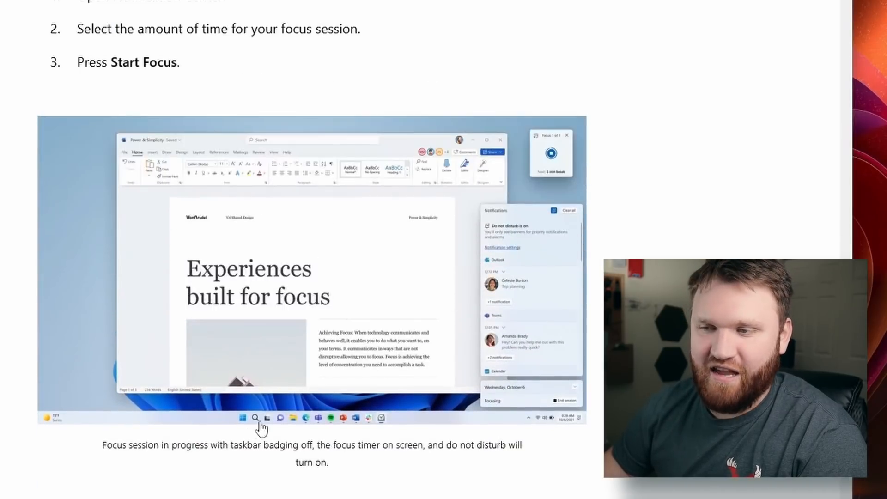
- Continue past Quick Access and the OneDrive storage section to the New Touch Gestures heading
scroll("down", 3)
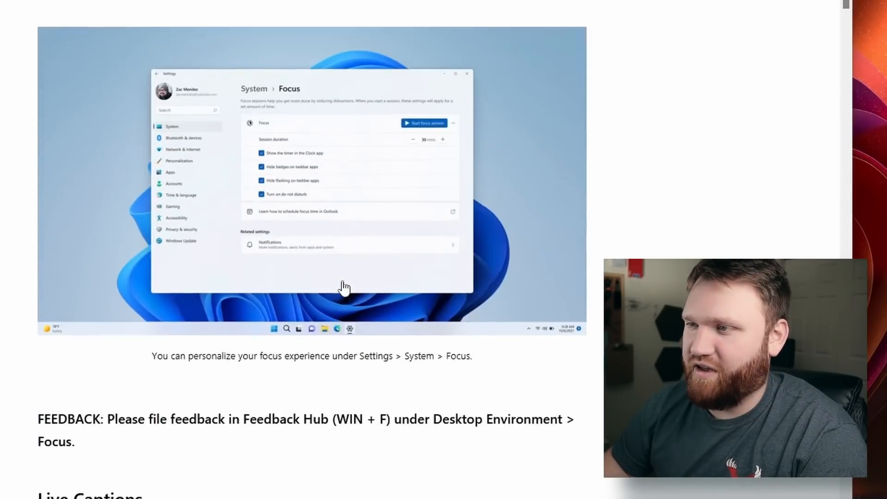
scroll("down", 3)
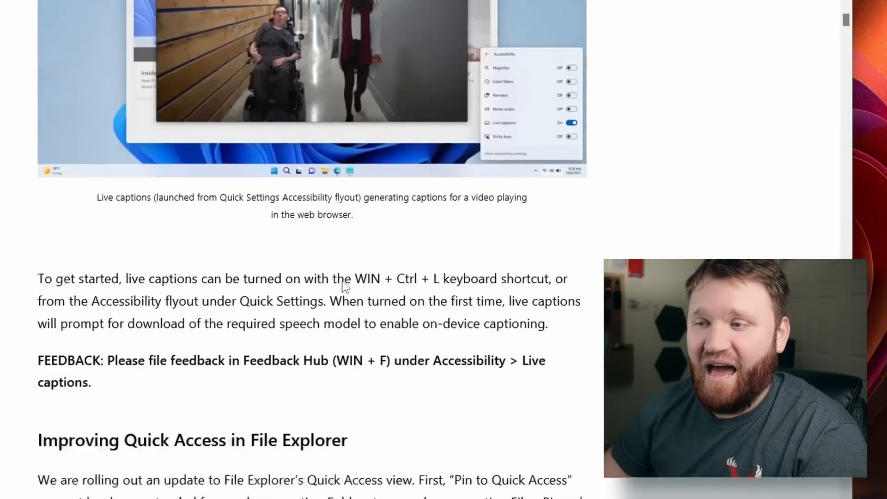
scroll("down", 3)
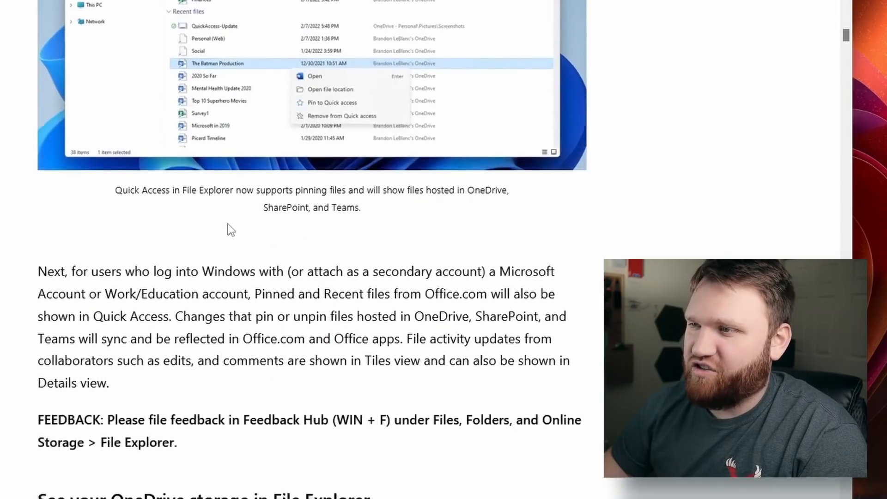
scroll("down", 3)
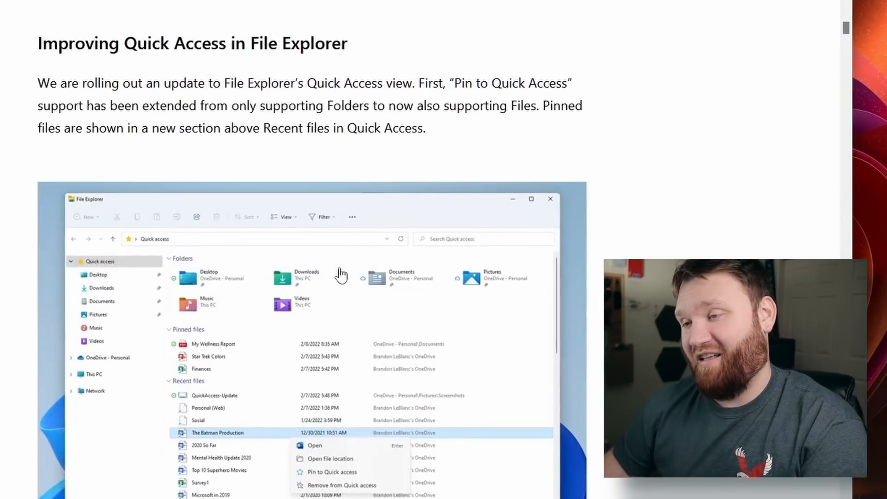
scroll("down", 3)
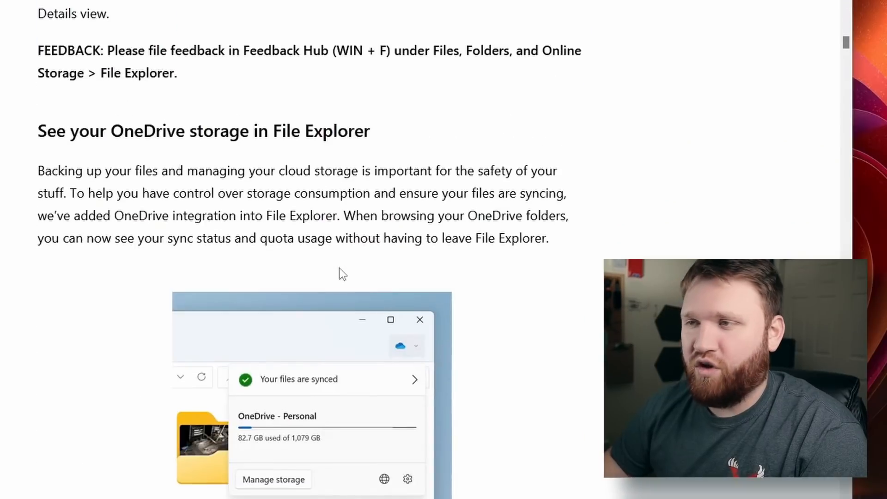
scroll("down", 3)
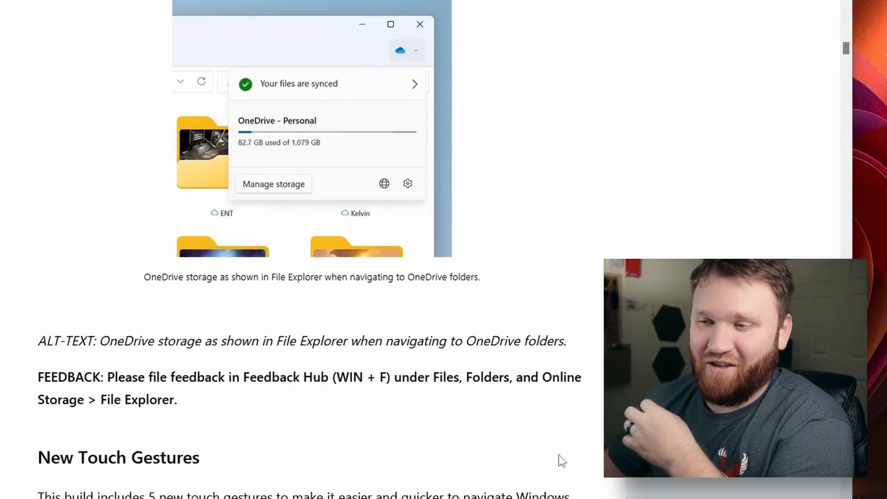
- Browse the Snap Layouts and Narrator sections, nudging back up to recheck passages
scroll("down", 3)
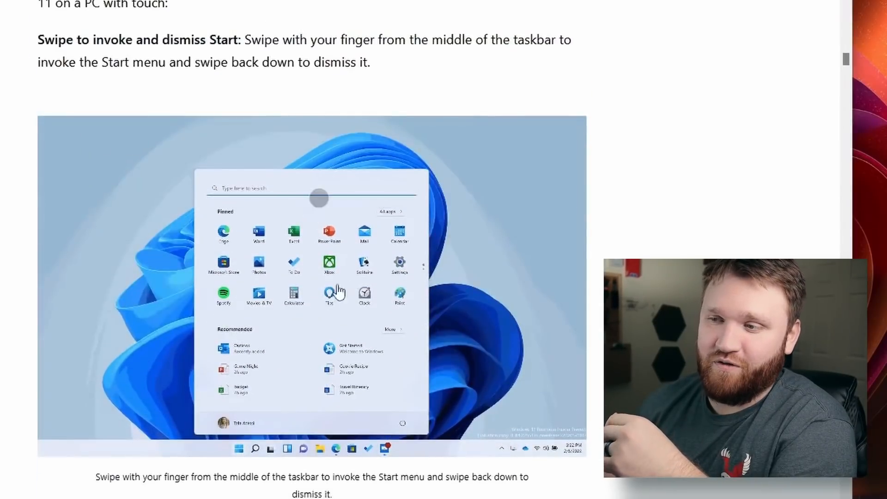
scroll("up", 3)
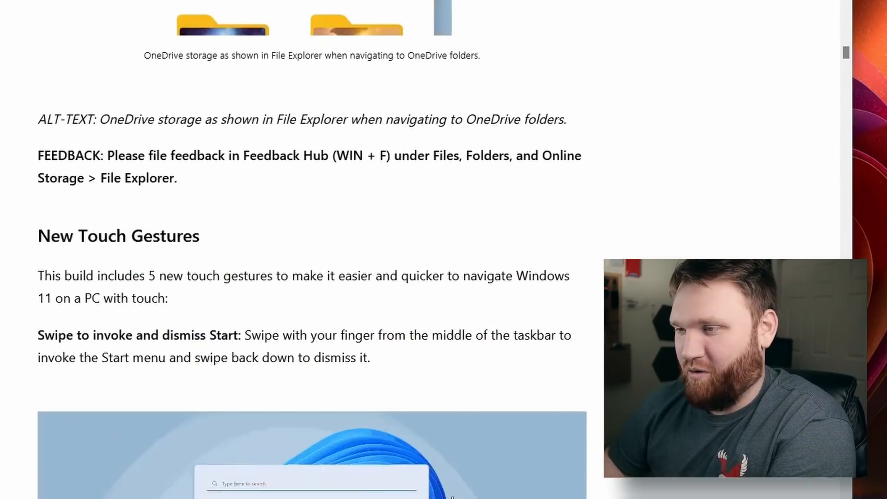
scroll("down", 3)
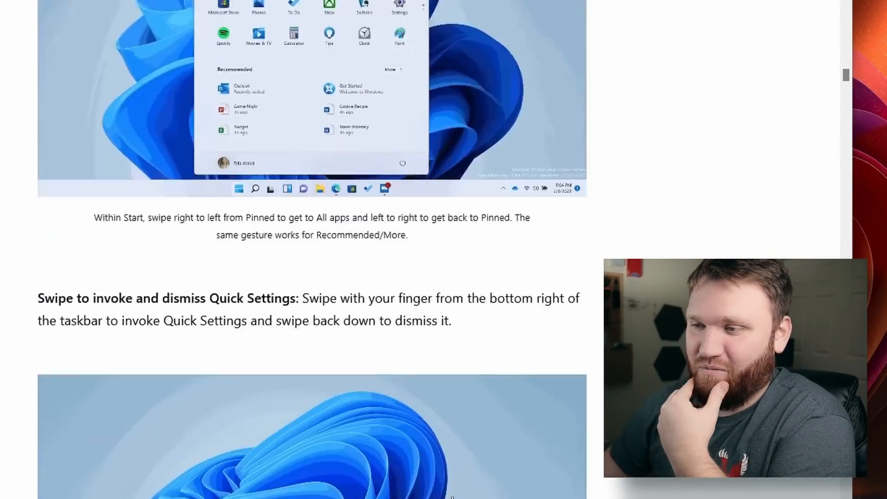
scroll("down", 3)
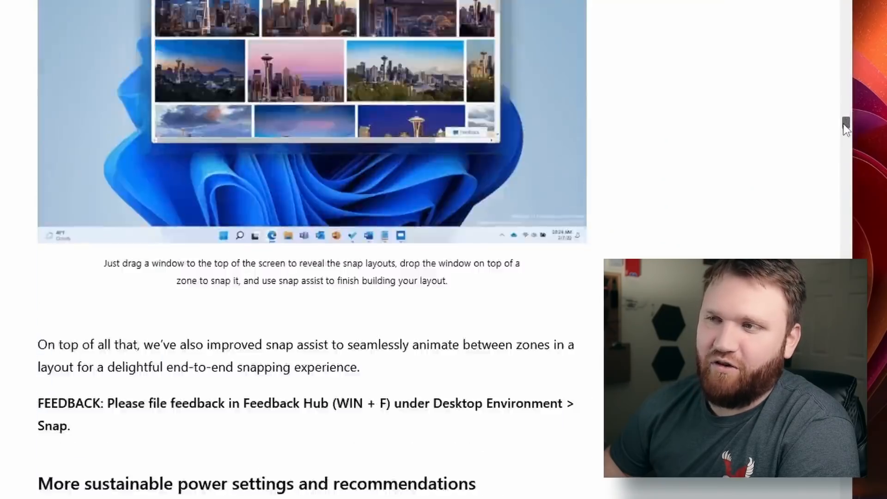
scroll("up", 3)
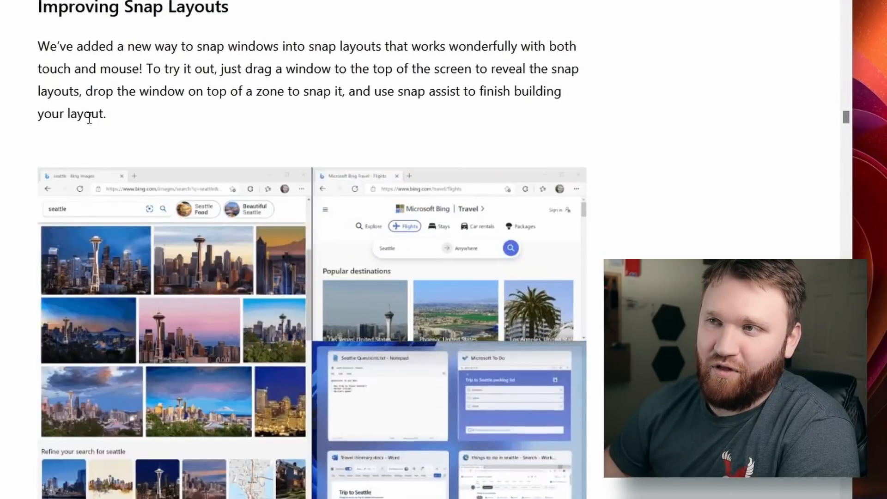
scroll("down", 3)
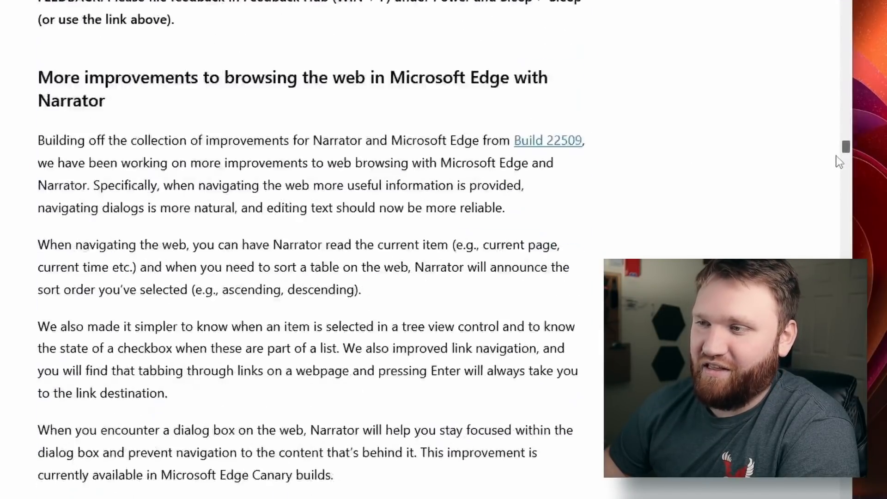
- Continue through PowerShell language commands and Changes and Improvements down to the Fixes section
scroll("down", 3)
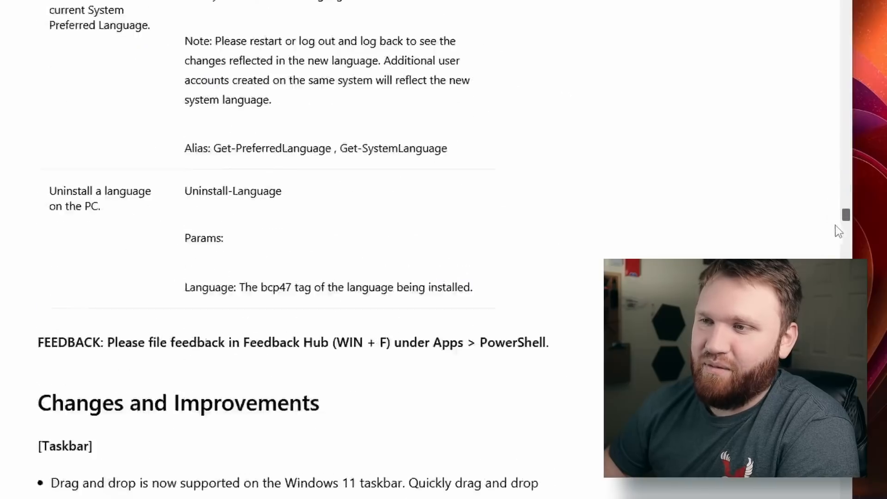
scroll("down", 3)
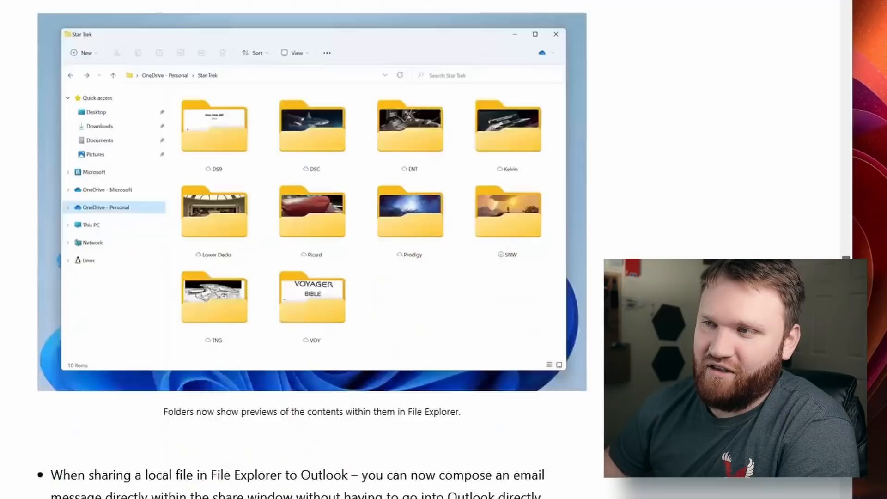
scroll("down", 3)
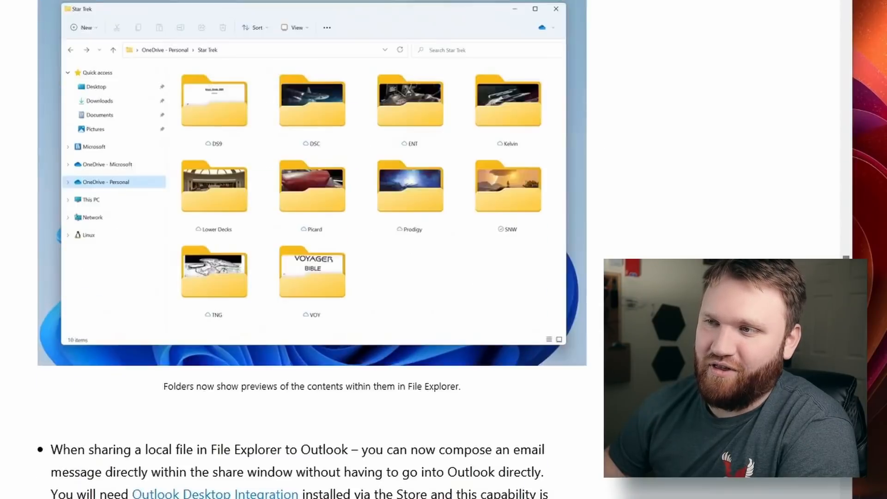
scroll("down", 3)
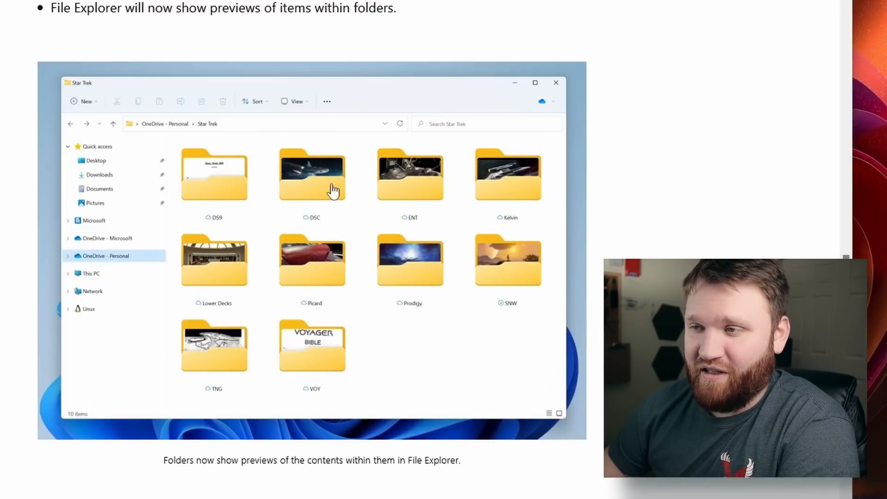
scroll("down", 3)
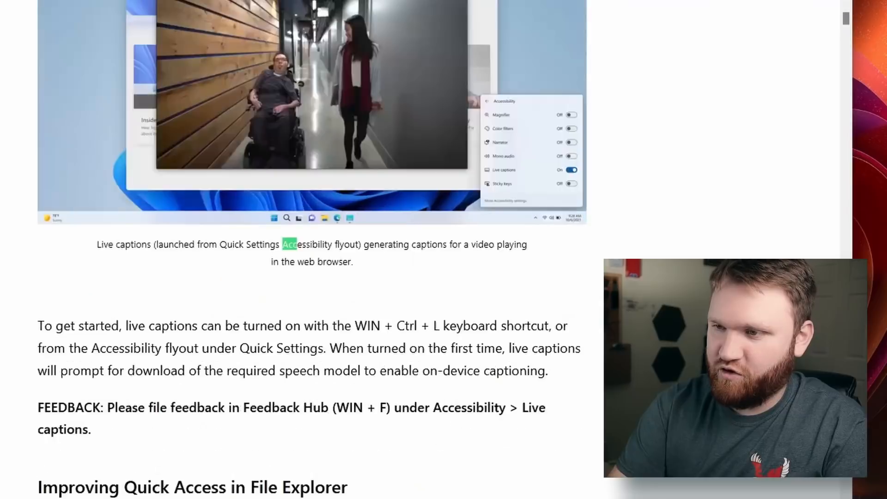
scroll("down", 3)
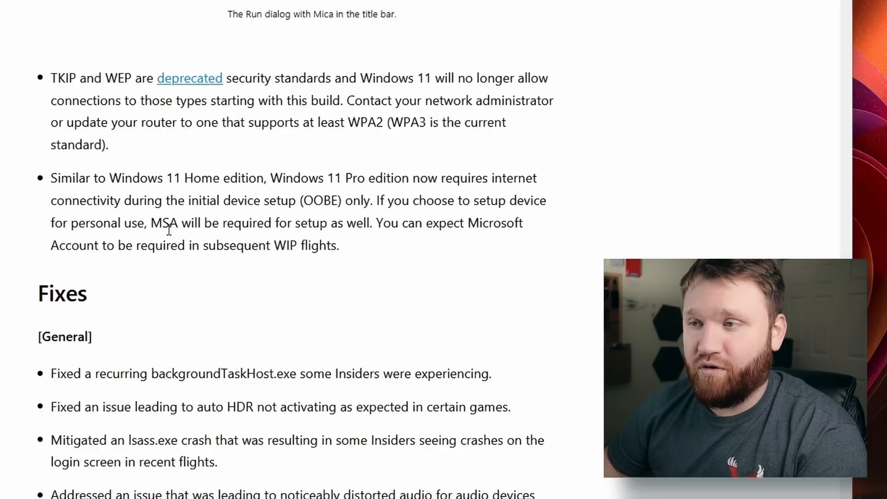
- Select the acronym MSA in the Windows 11 Pro setup internet-requirement note
double_click(165, 223)
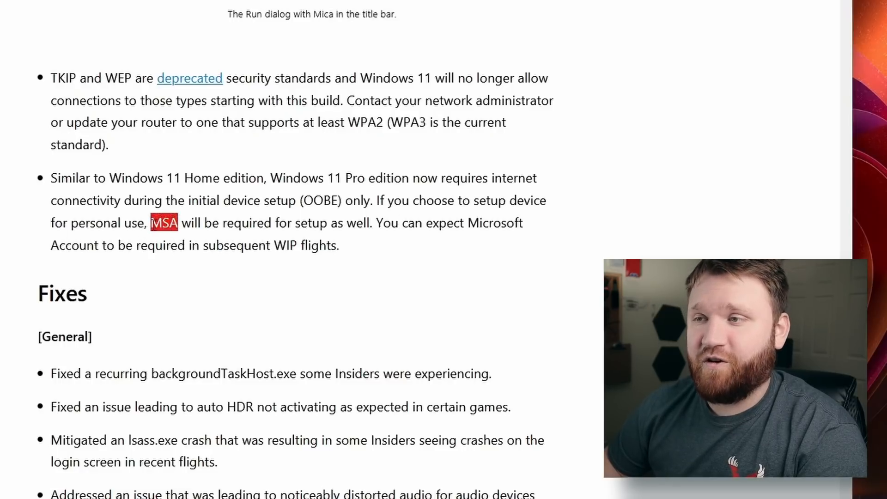
left_click_drag(181, 223, 374, 222)
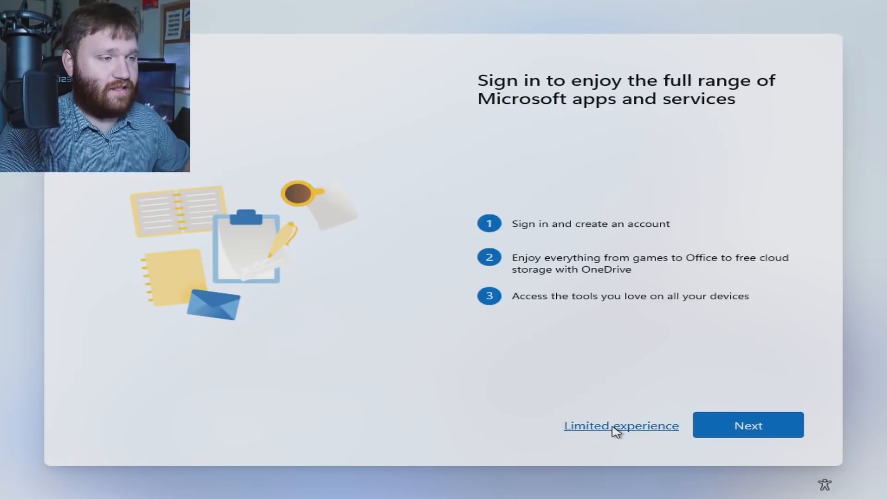
- Choose 'Limited experience' to skip the Microsoft account and start the local name 'Bra'
left_click(621, 425)
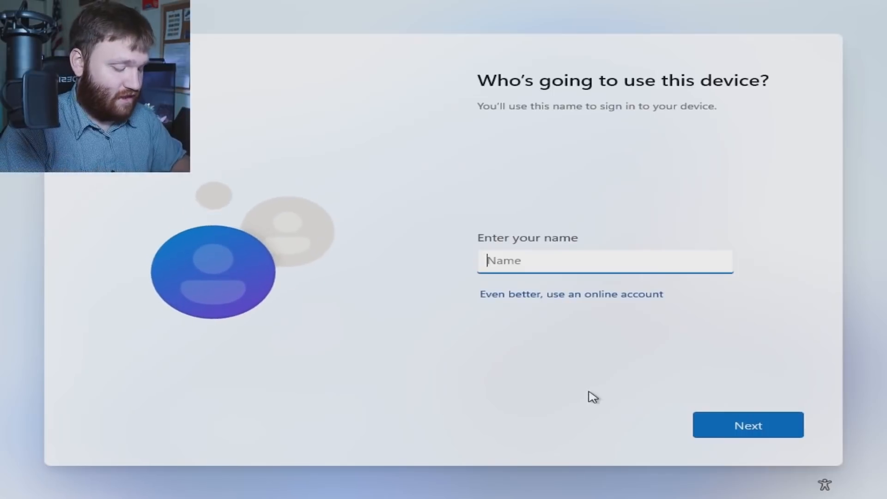
type("Bra")
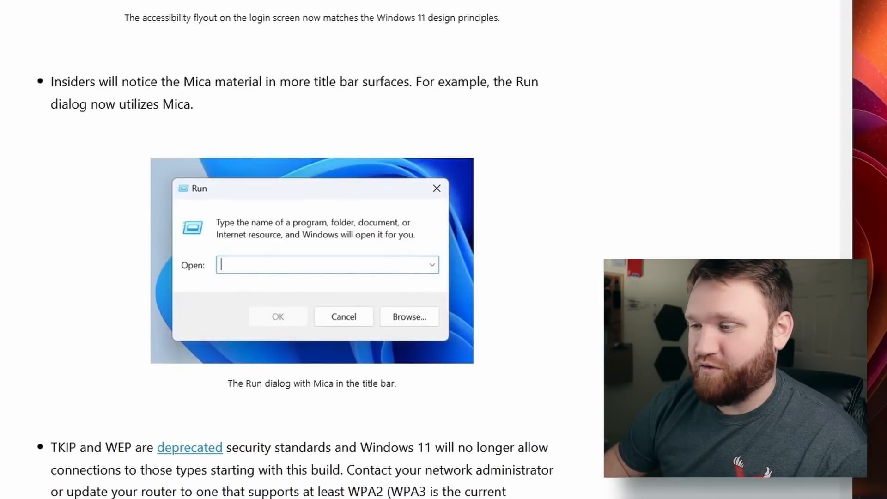
- Highlight the TKIP/WEP deprecation and Windows 11 Pro internet-requirement bullets below the Run dialog image
scroll("down", 3)
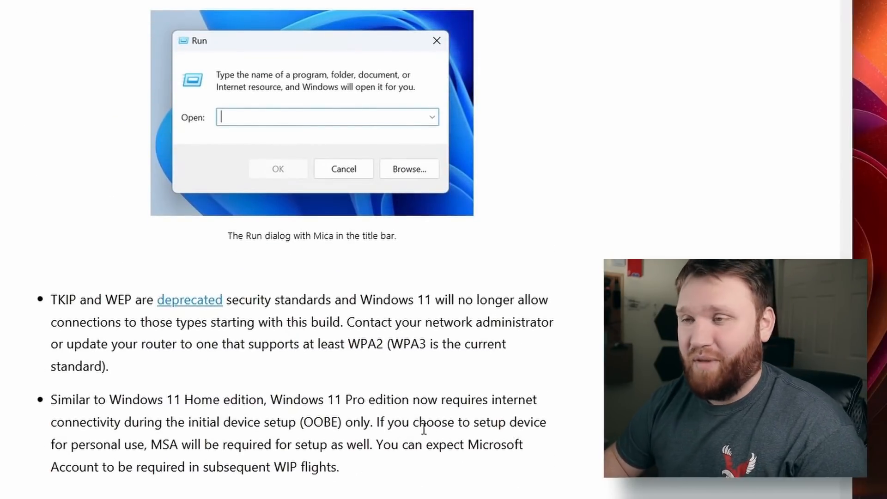
scroll("down", 3)
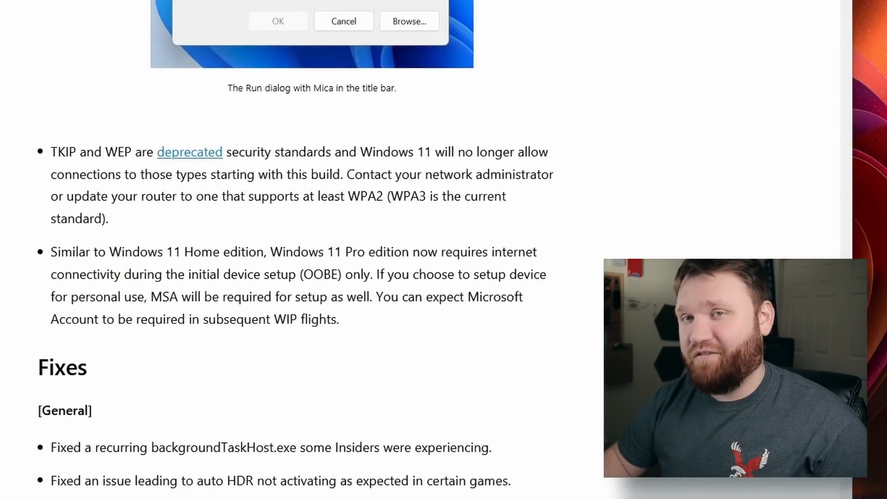
left_click_drag(51, 152, 355, 319)
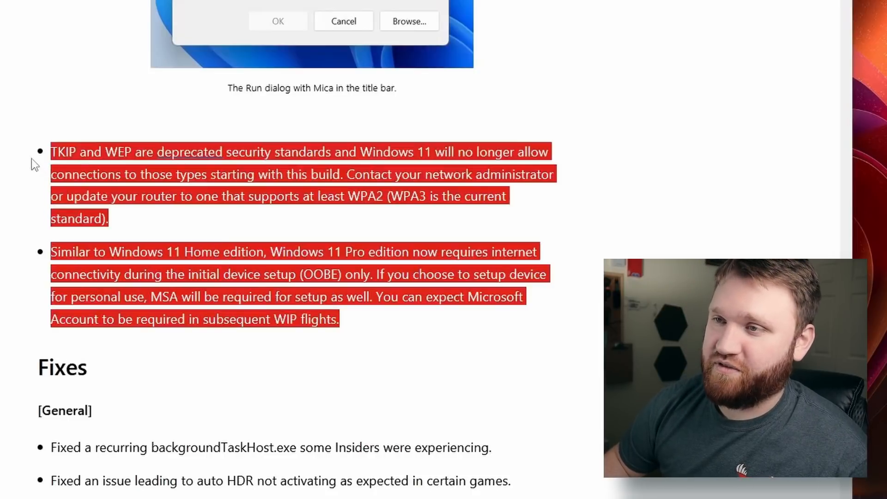
scroll("down", 3)
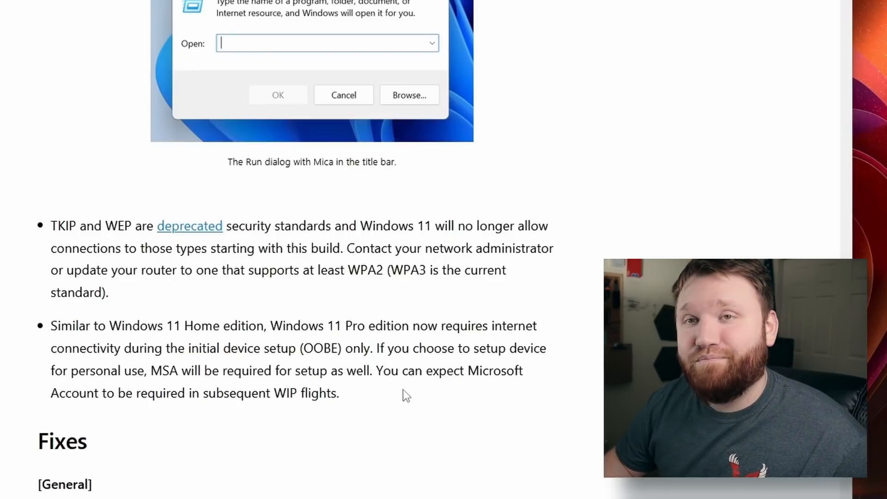
- View The Verge article's screenshot of the 'system requirements not met' desktop watermark
scroll("down", 3)
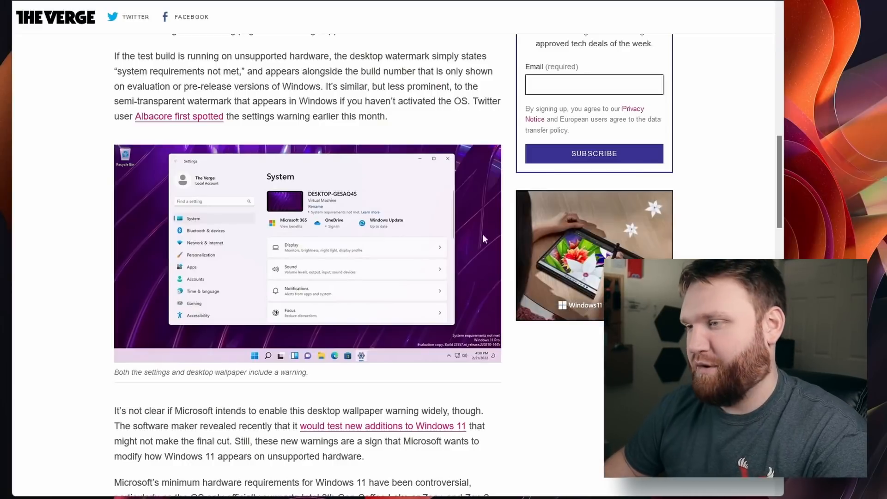
- Move further down The Verge article before bringing up VirtualBox Manager
scroll("down", 3)
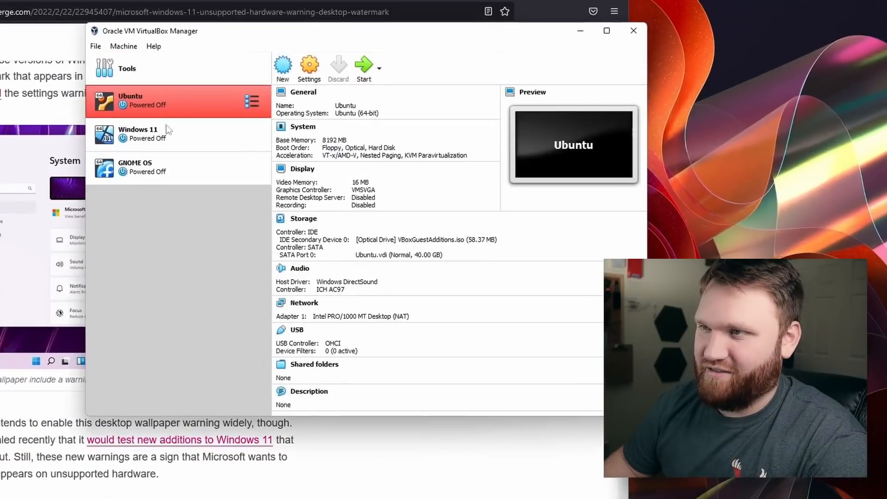
- Start the Windows 11 virtual machine, then close its window to return to The Verge article
left_click(138, 134)
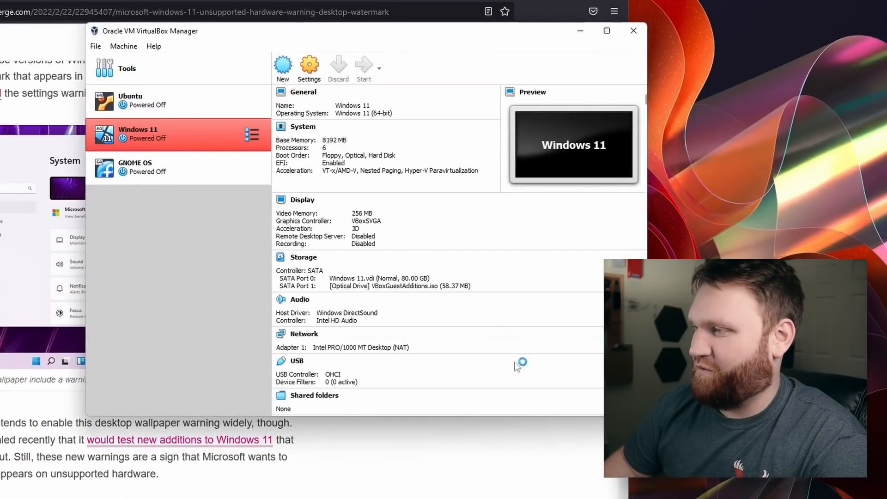
left_click(363, 67)
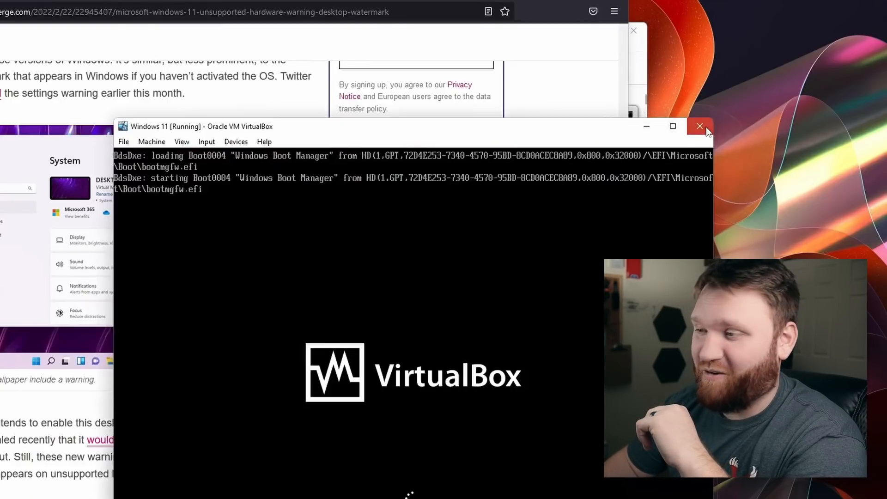
left_click(699, 126)
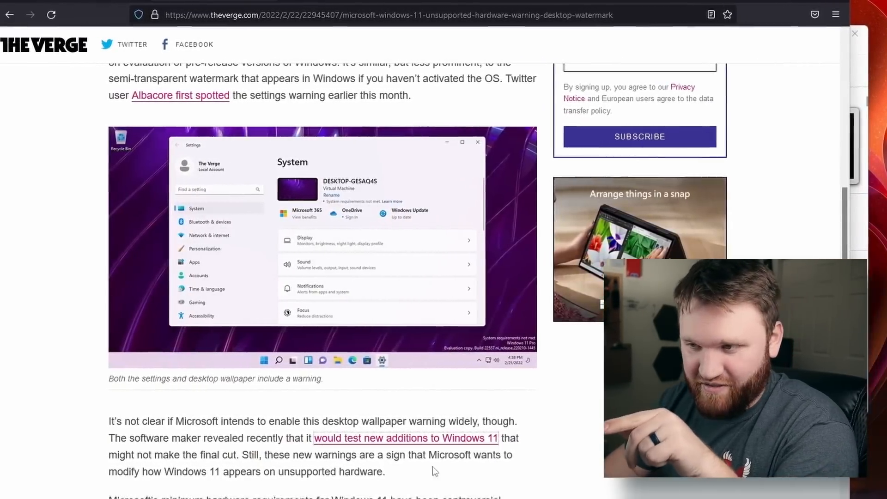